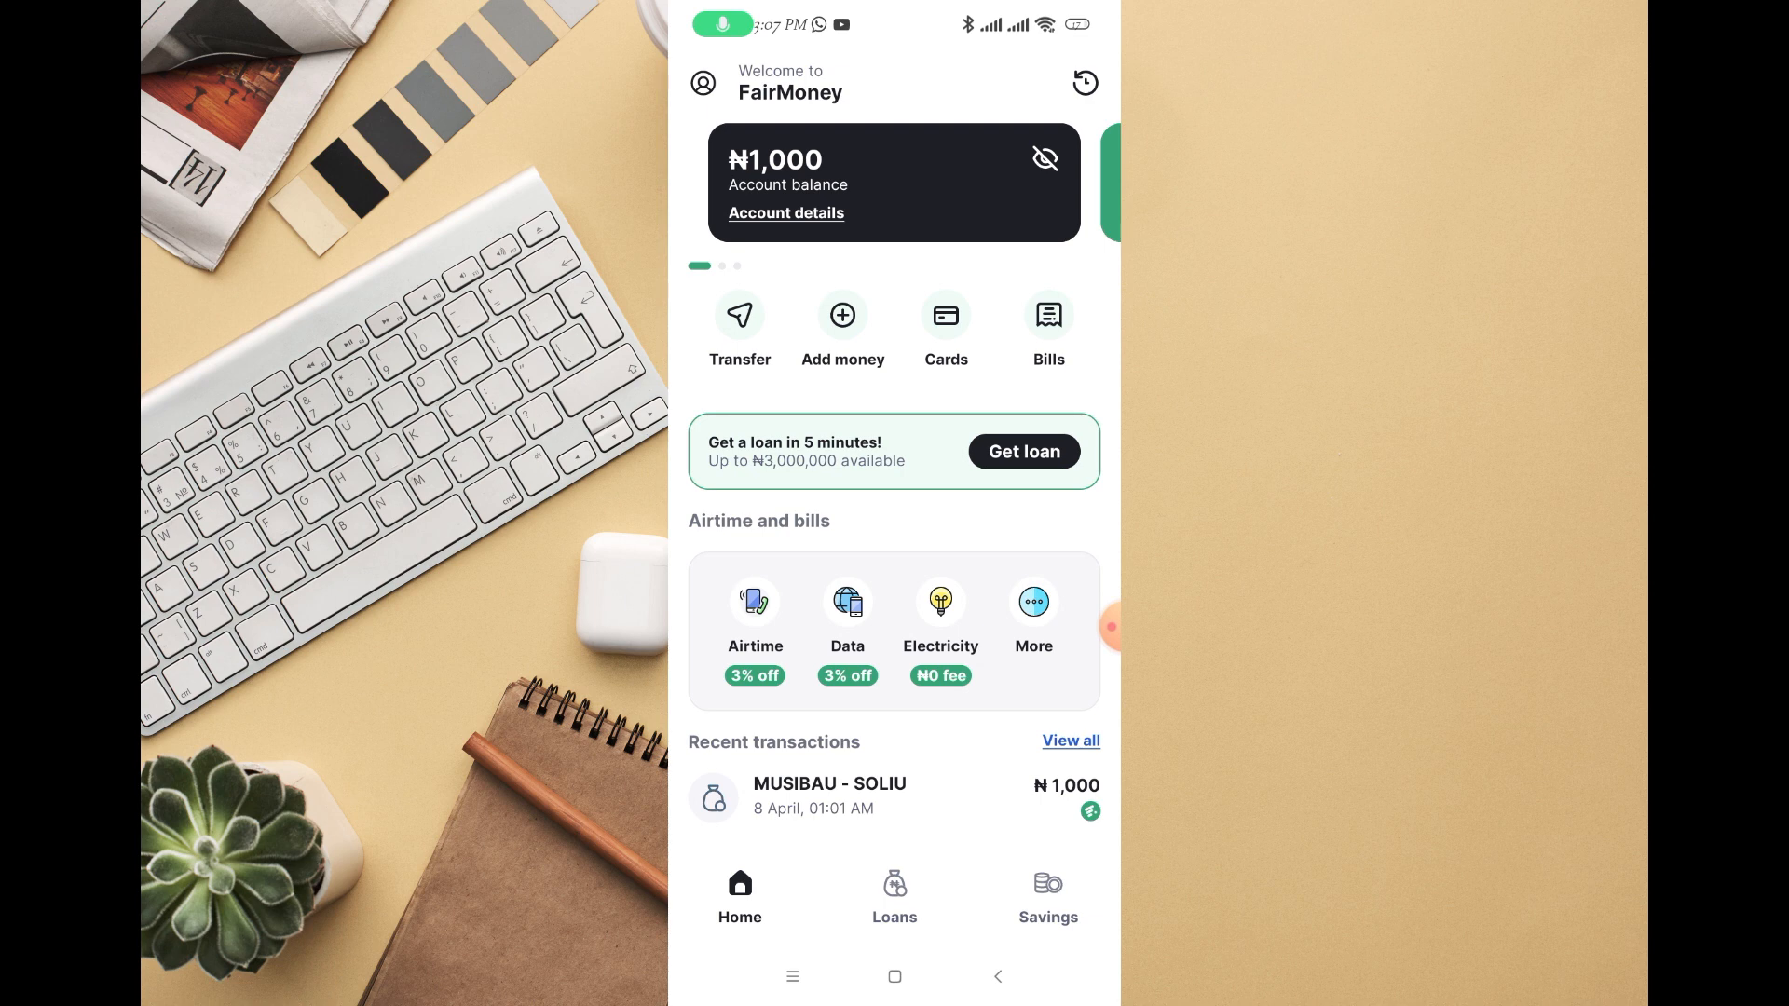
click(792, 976)
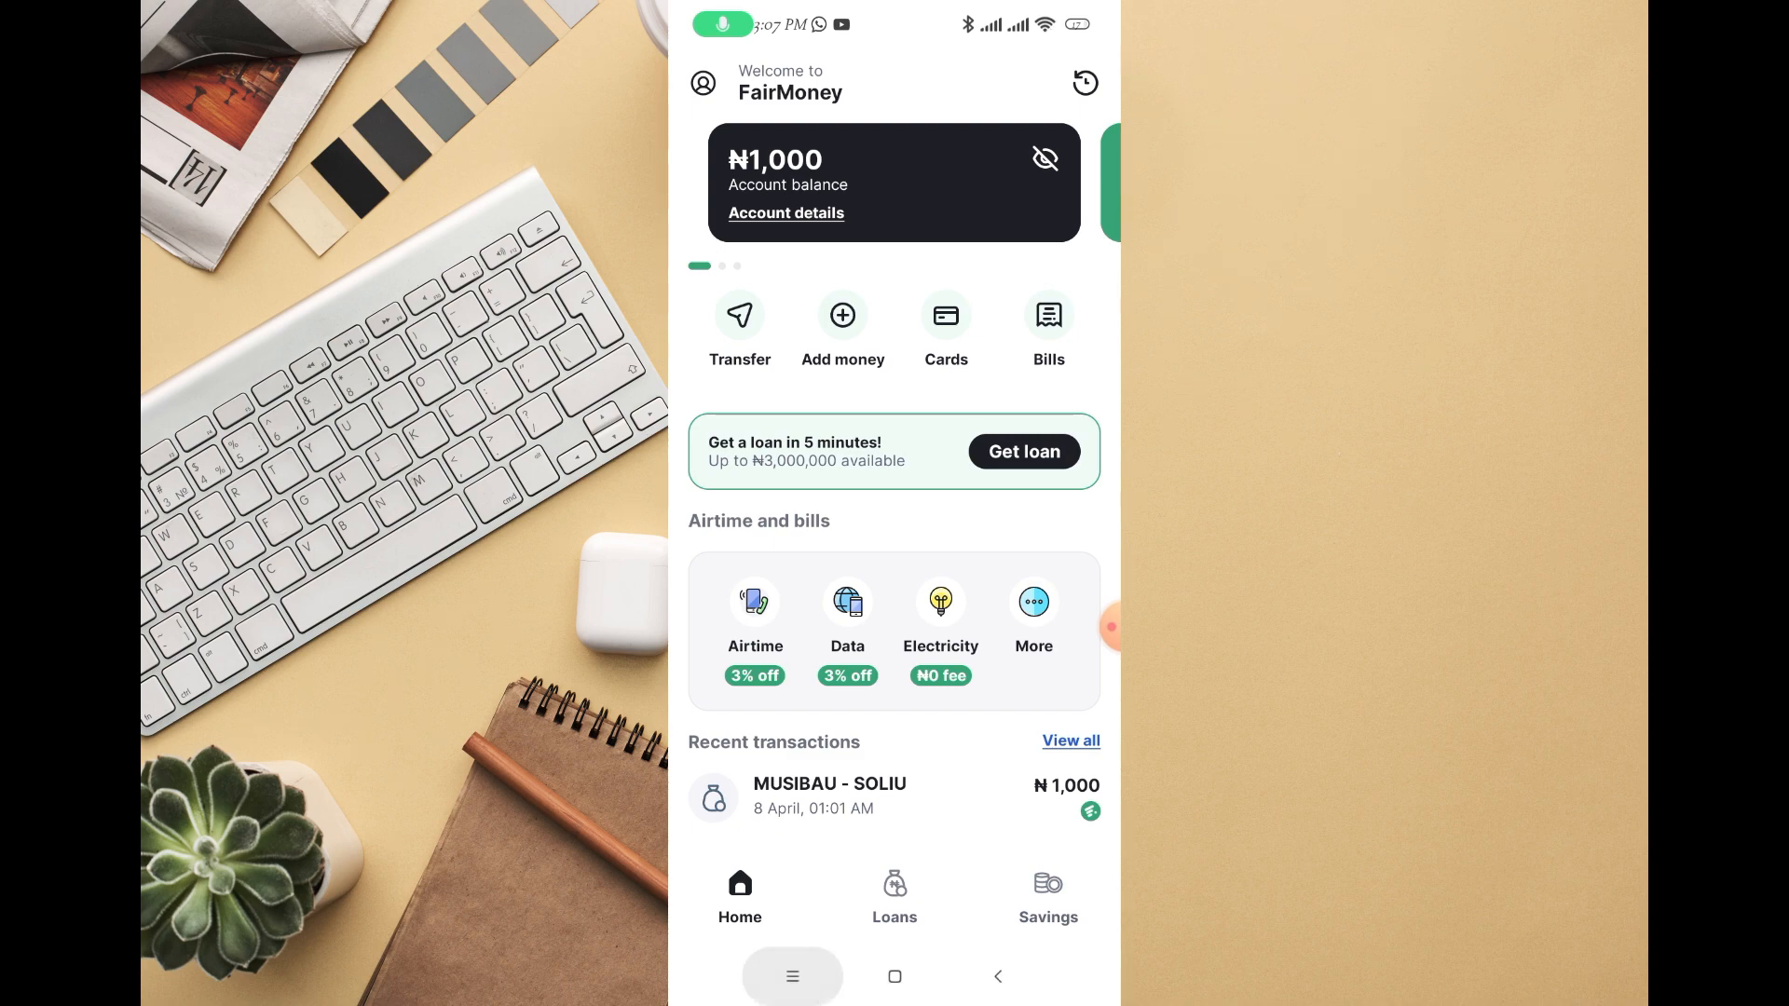